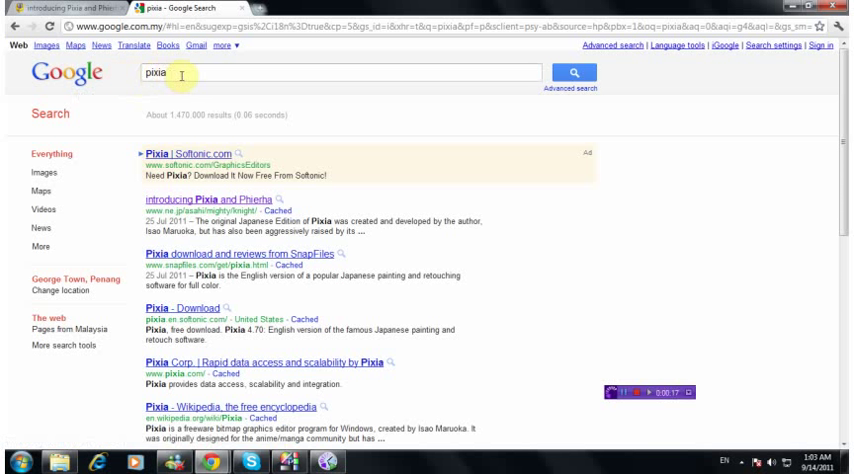
mouse_move(162, 200)
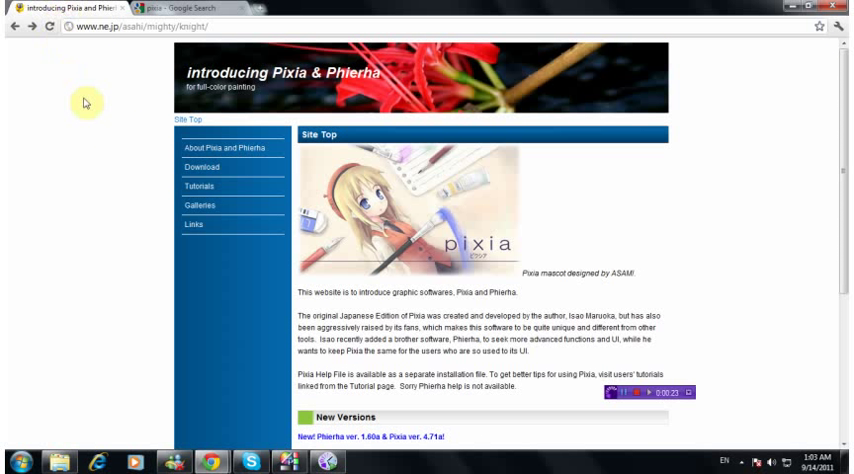
mouse_move(192, 184)
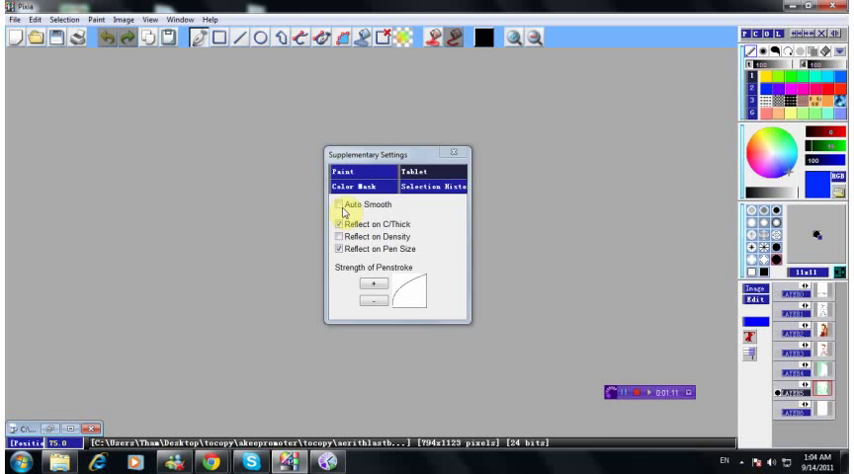
Enable Auto Smooth and let pen pressure reflect on stroke thickness in Supplementary Settings.
left_click(336, 242)
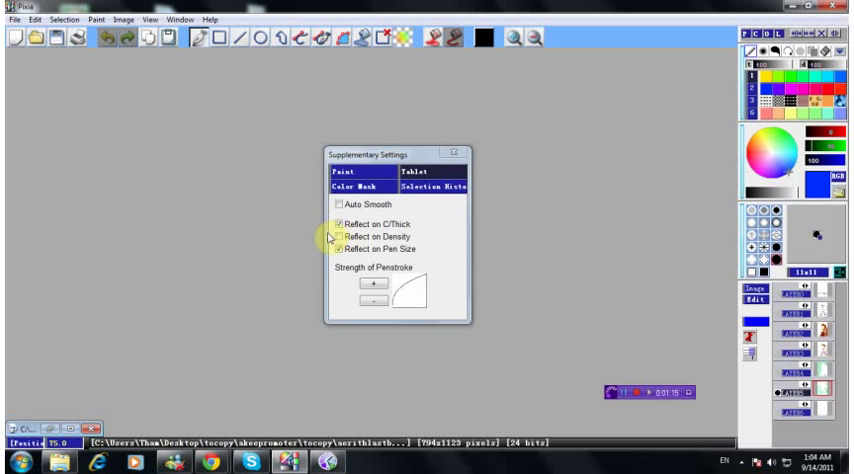
left_click(334, 244)
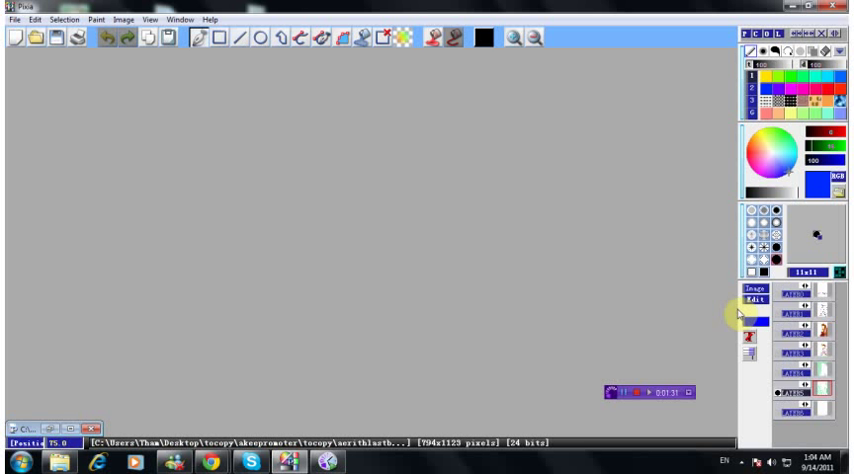
mouse_move(748, 316)
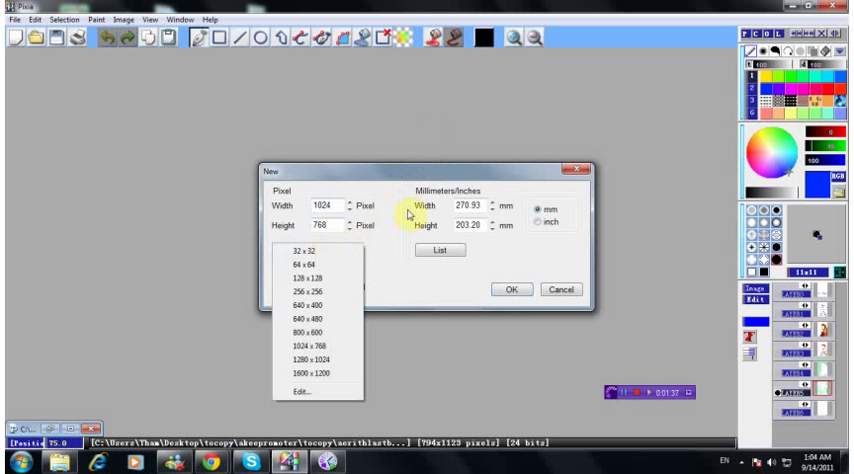
Confirm the new 1024 × 768 canvas and maximize its window to fill the workspace.
left_click(516, 288)
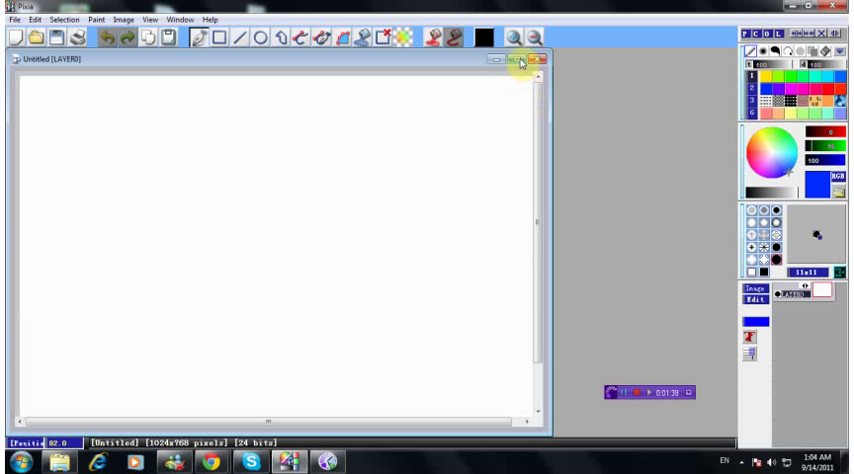
left_click(520, 64)
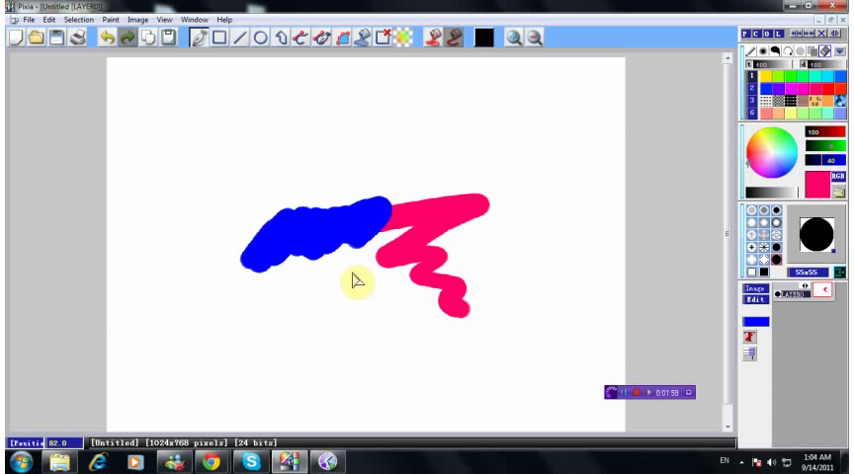
mouse_move(360, 286)
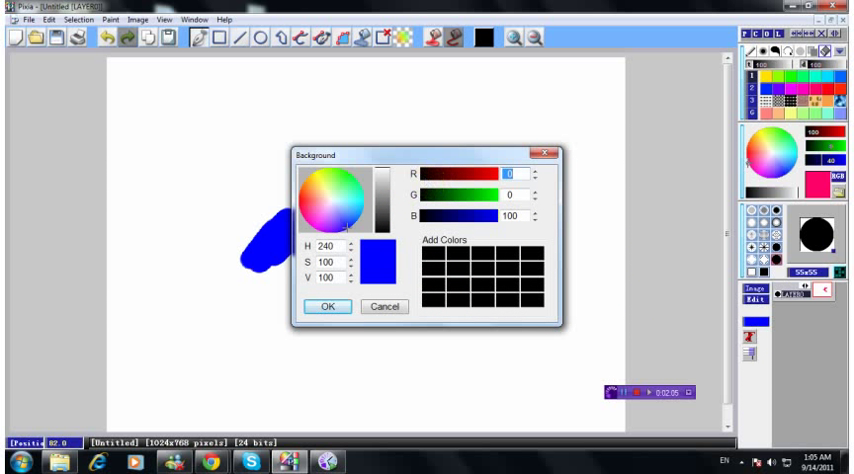
Set the background colour to white (H0 S0 V100) and confirm it.
left_click(328, 210)
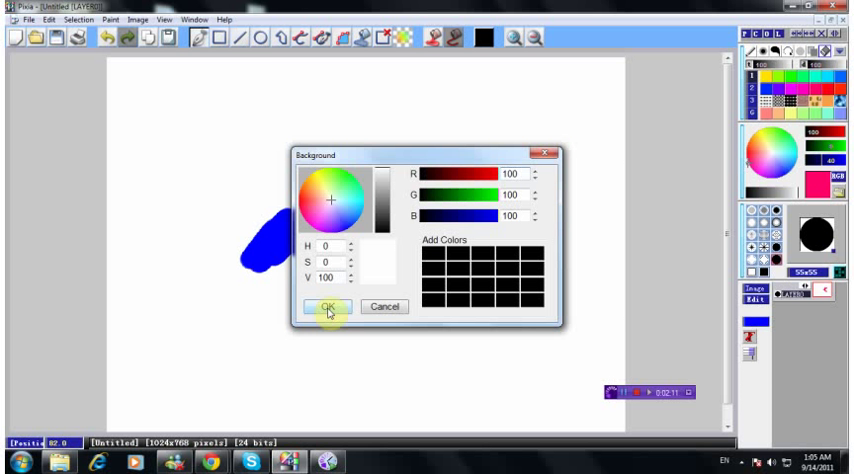
left_click(326, 306)
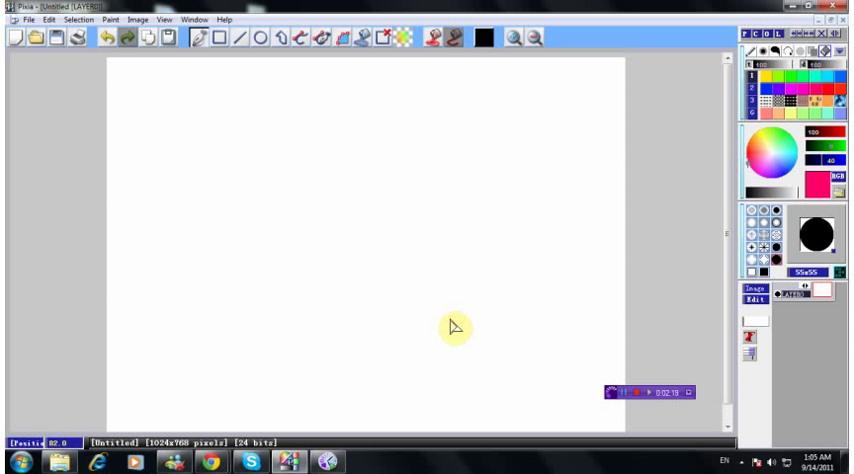
mouse_move(460, 328)
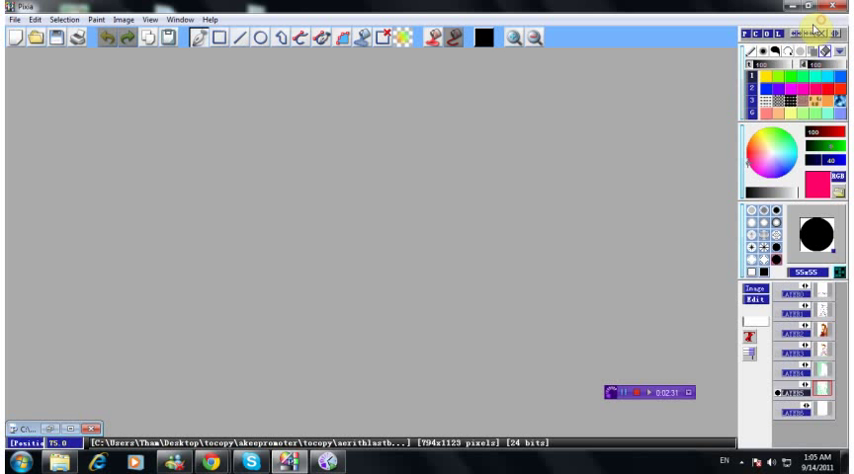
mouse_move(596, 188)
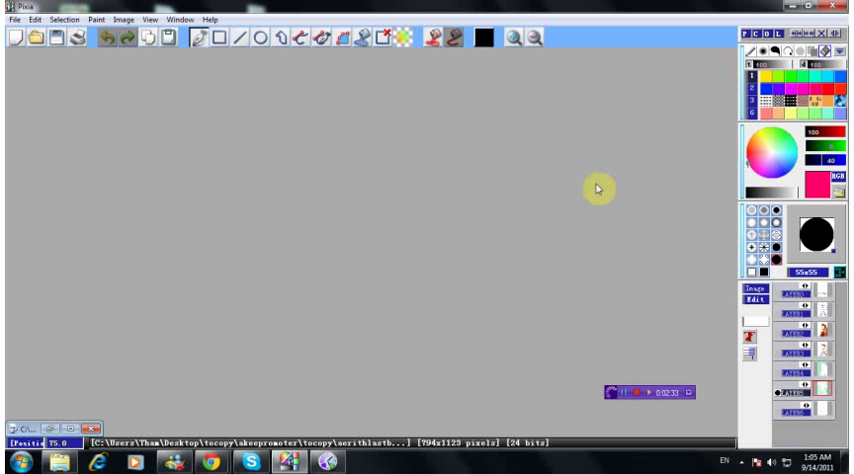
mouse_move(176, 84)
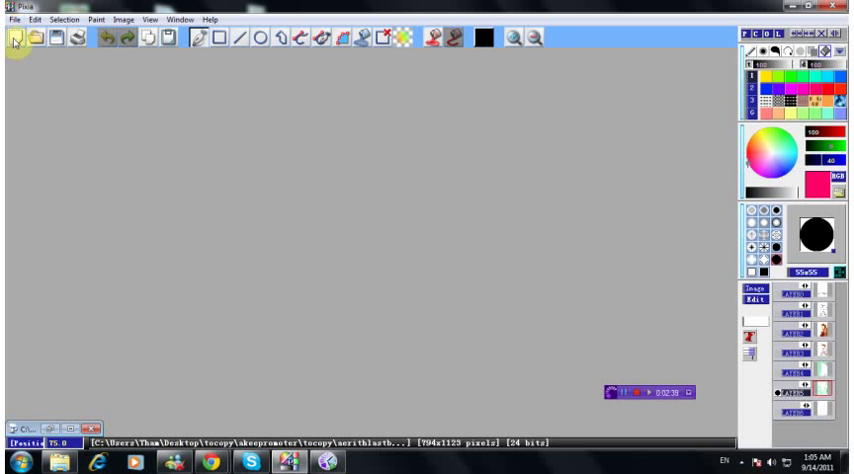
Create a fresh canvas with width corrected to 1024 and height 768 pixels.
left_click(22, 44)
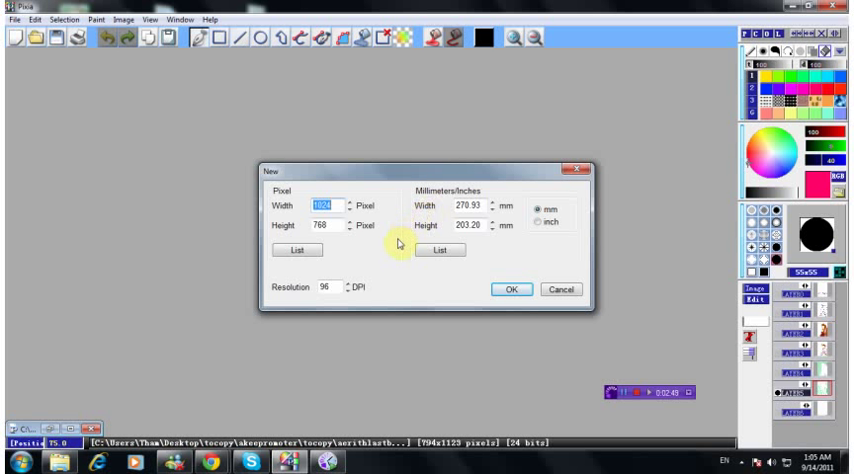
left_click(352, 204)
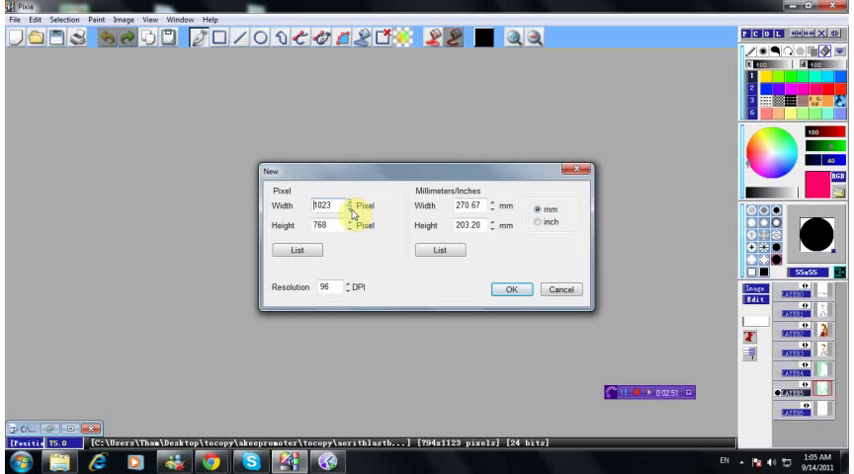
left_click(348, 198)
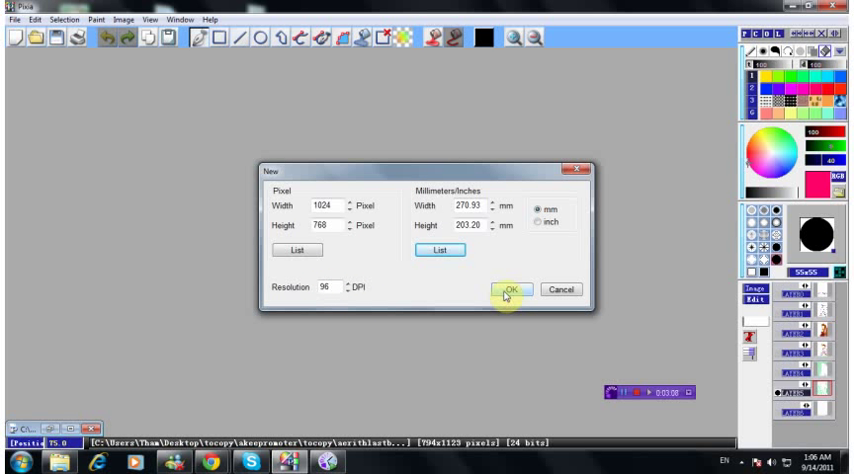
left_click(506, 288)
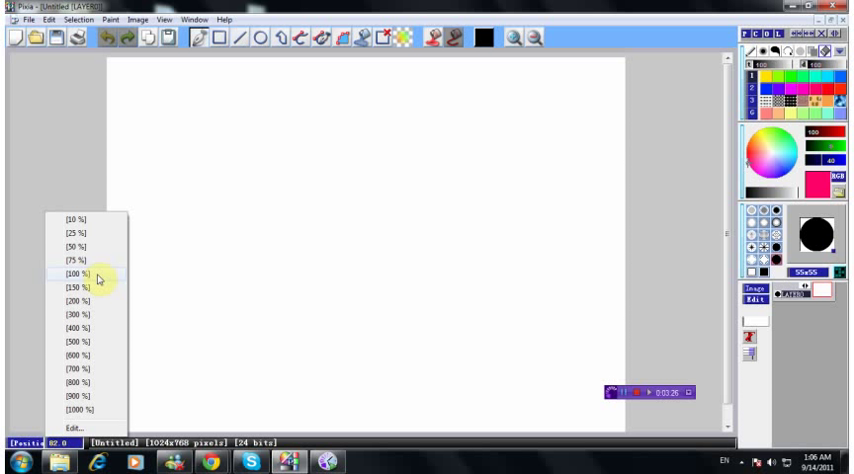
Set the canvas zoom to 100% from the status-bar percentage box.
left_click(76, 272)
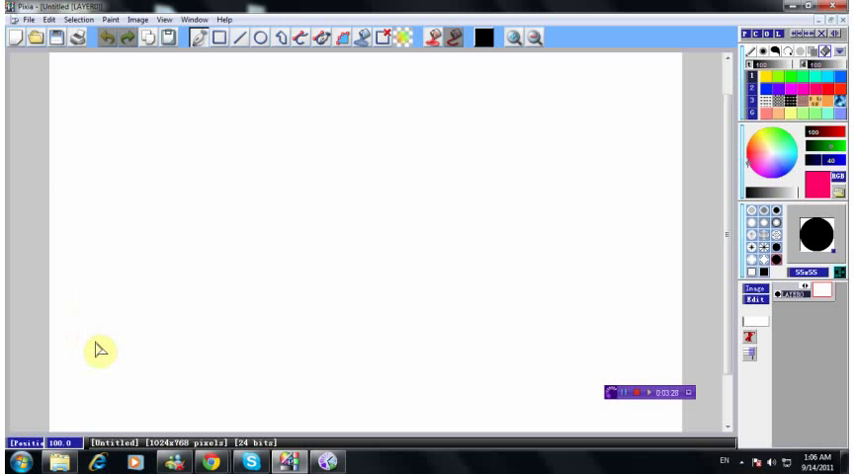